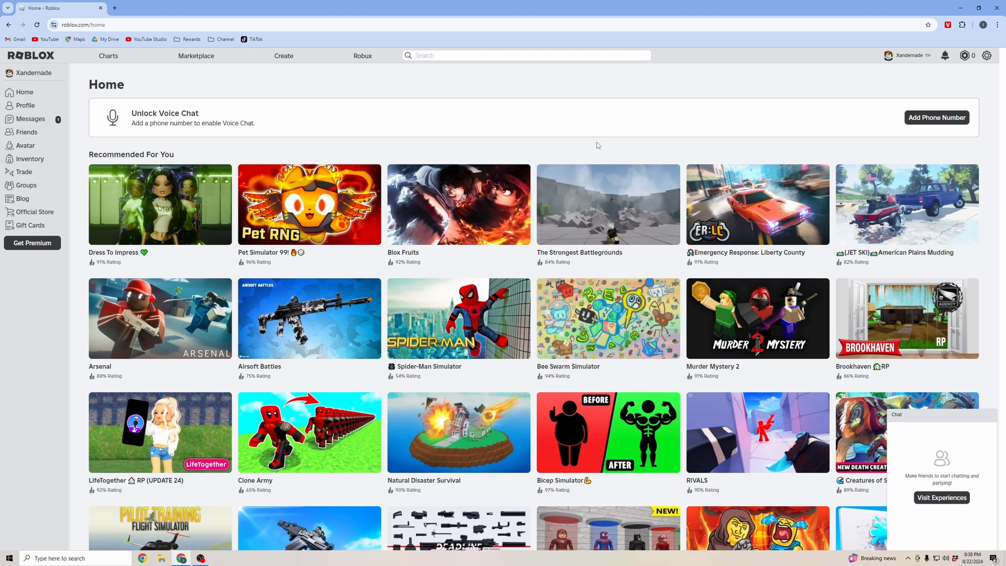
pyautogui.moveTo(642, 84)
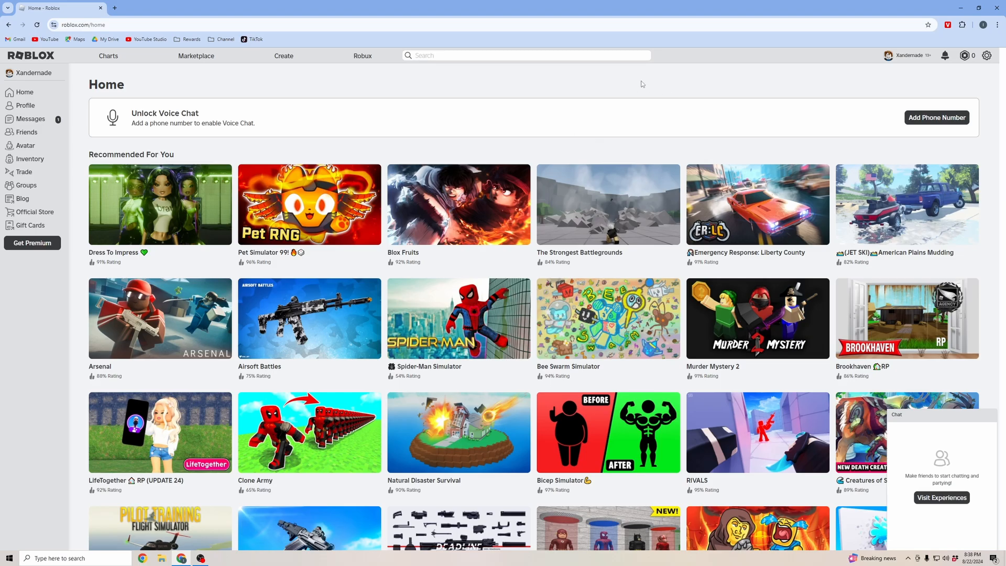
pyautogui.moveTo(715, 91)
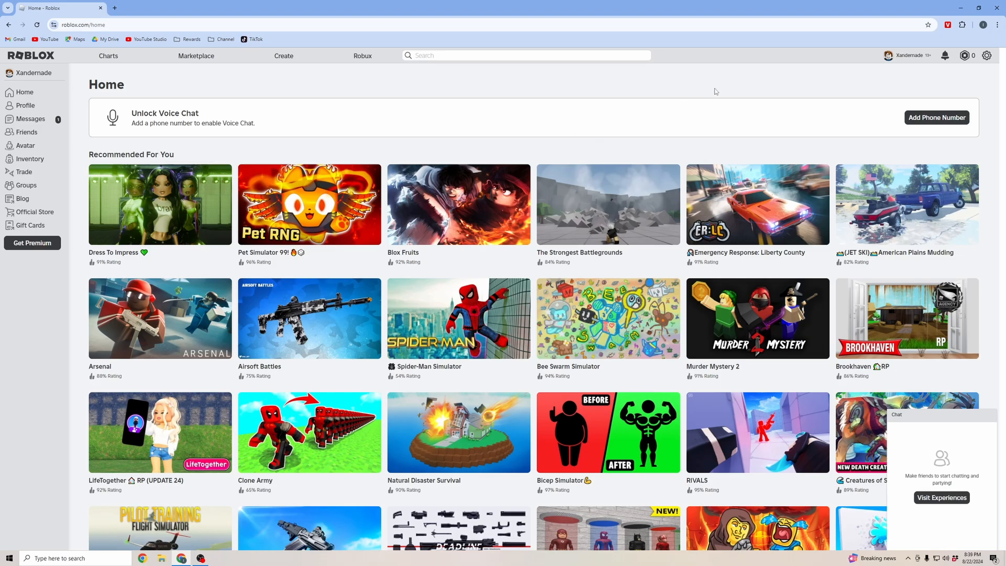
pyautogui.moveTo(898, 72)
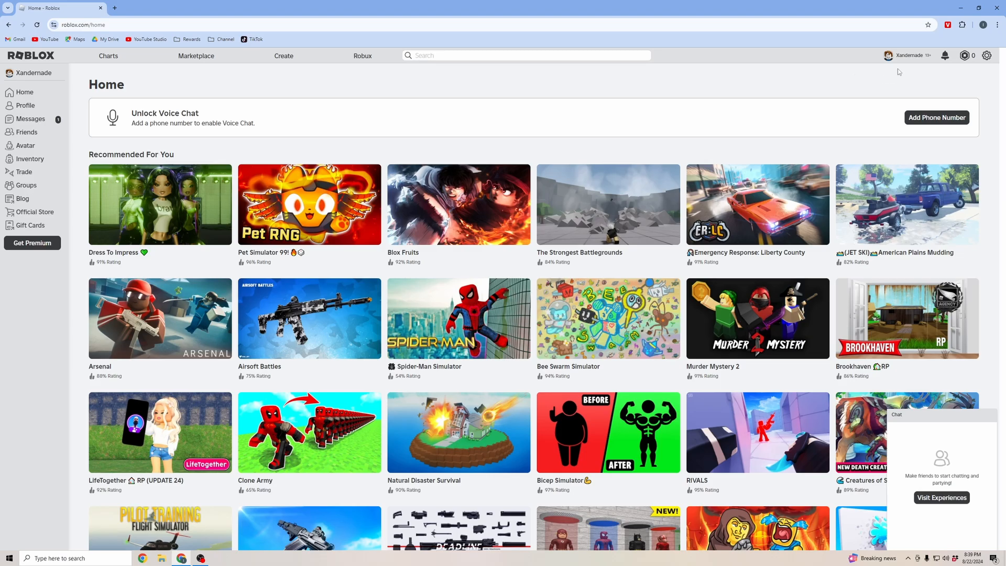
pyautogui.moveTo(986, 56)
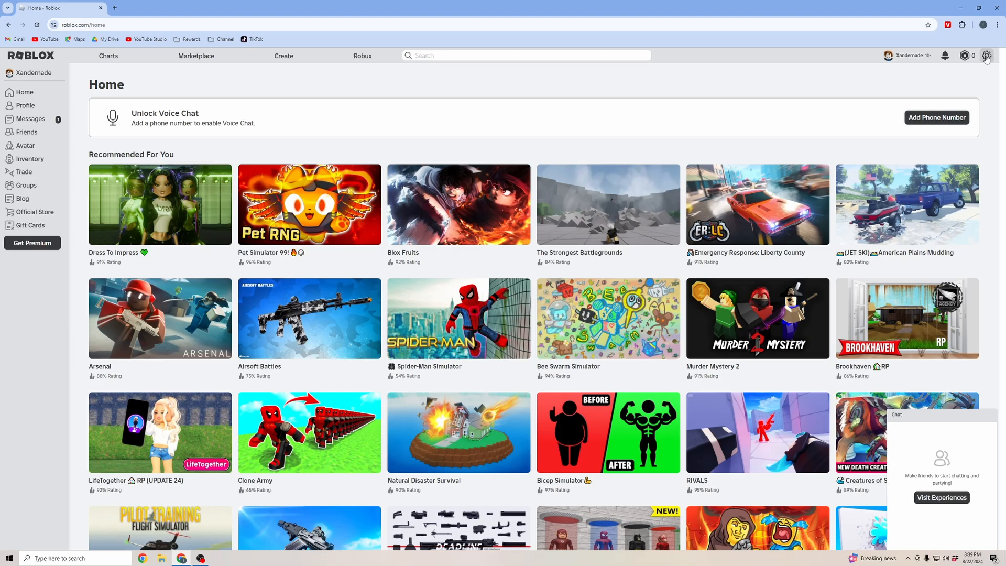
# Step: Open the gear account menu on the Roblox home page
pyautogui.click(987, 56)
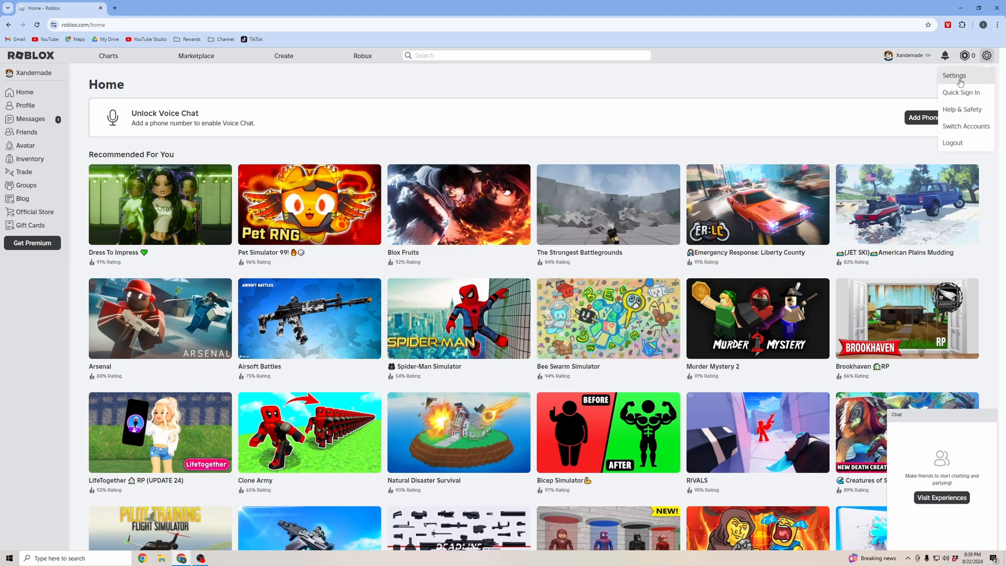
# Step: Go to account Settings and start Verify My Age under Personal
pyautogui.click(954, 75)
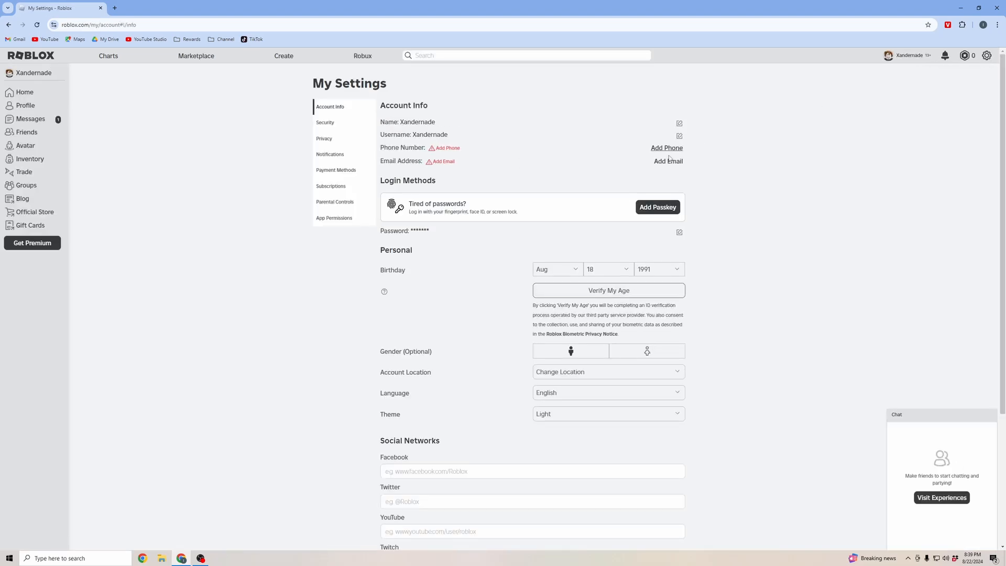
pyautogui.moveTo(329, 272)
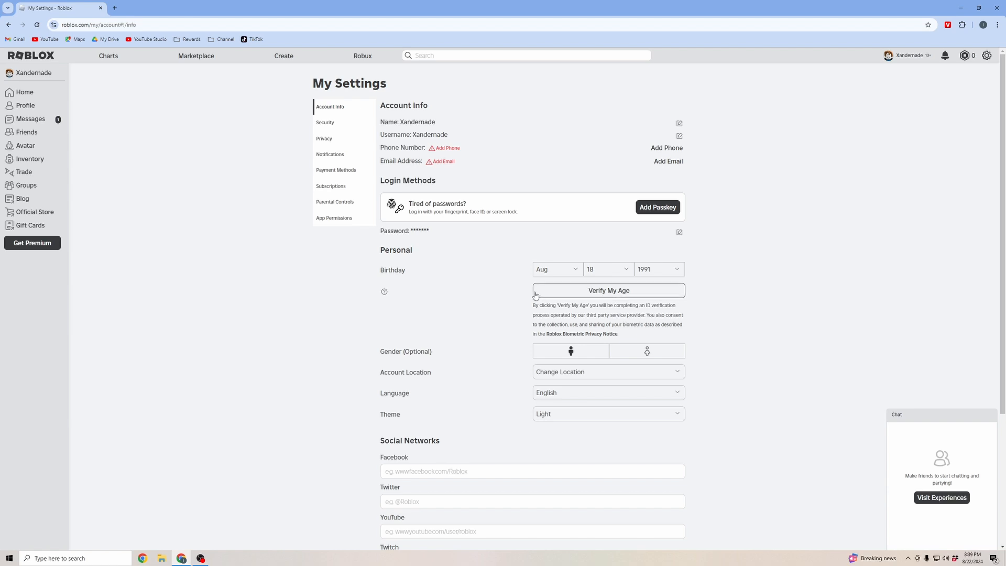
pyautogui.moveTo(620, 294)
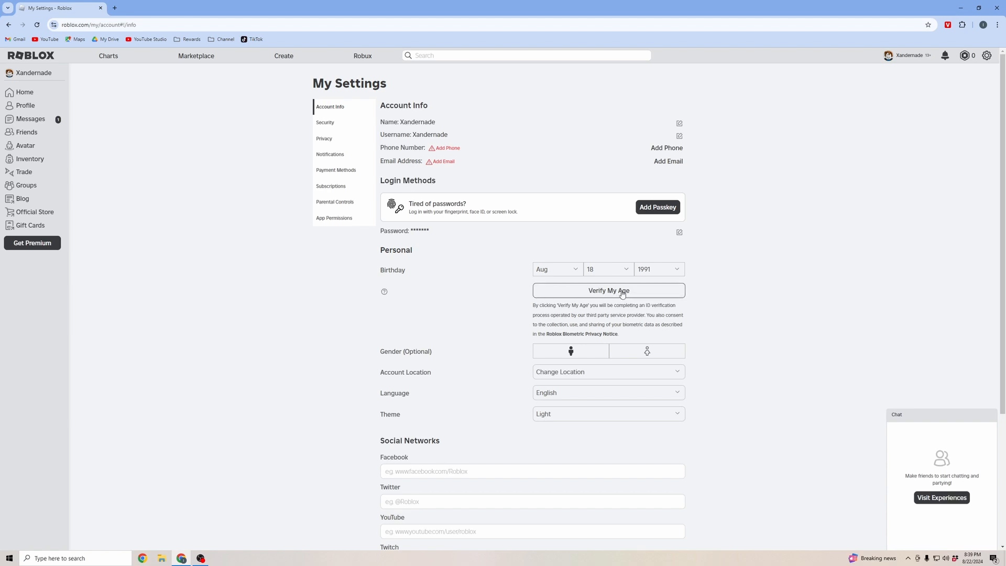
pyautogui.click(607, 289)
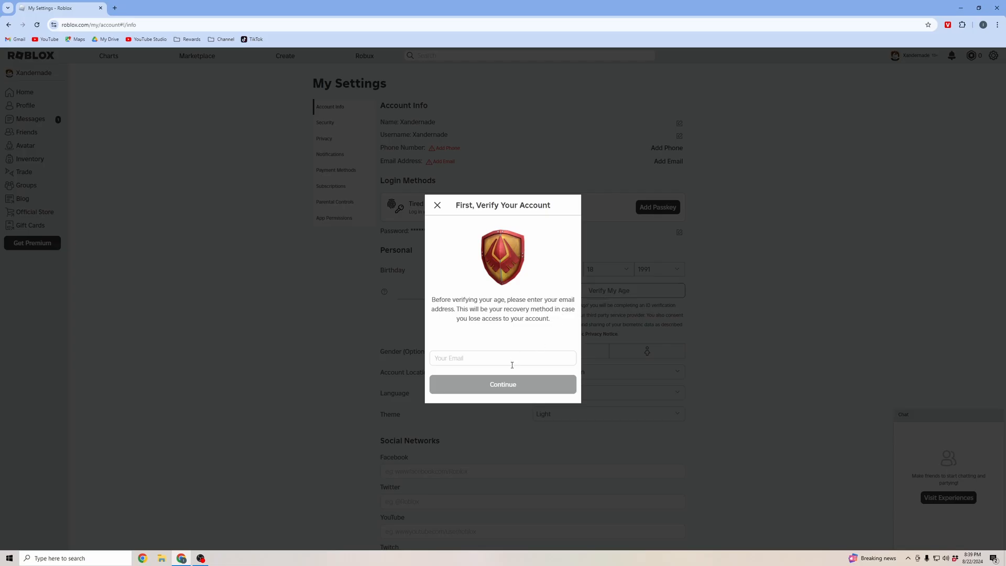
# Step: Add and verify a recovery email, then restart age verification to get the QR code
pyautogui.click(437, 205)
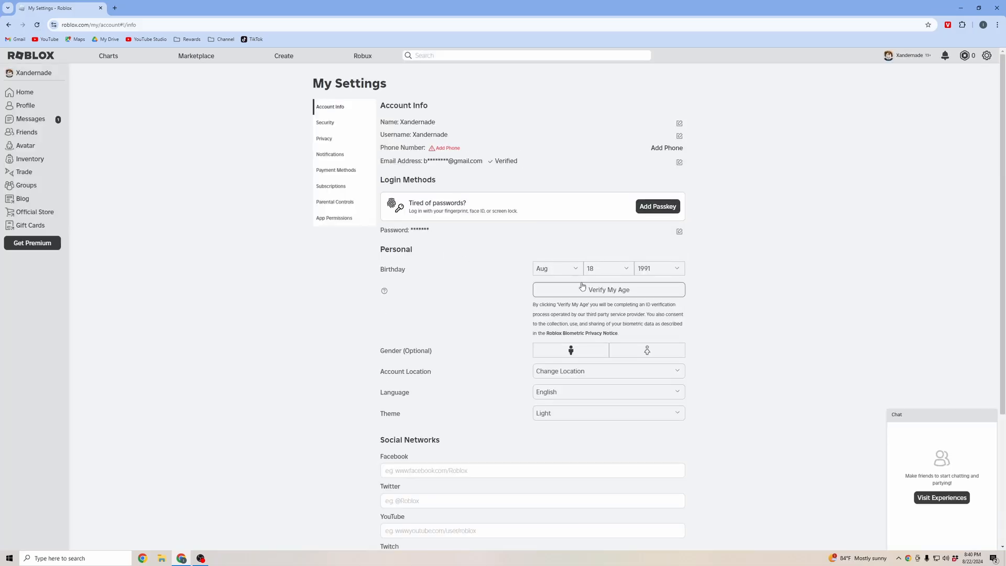
pyautogui.click(608, 289)
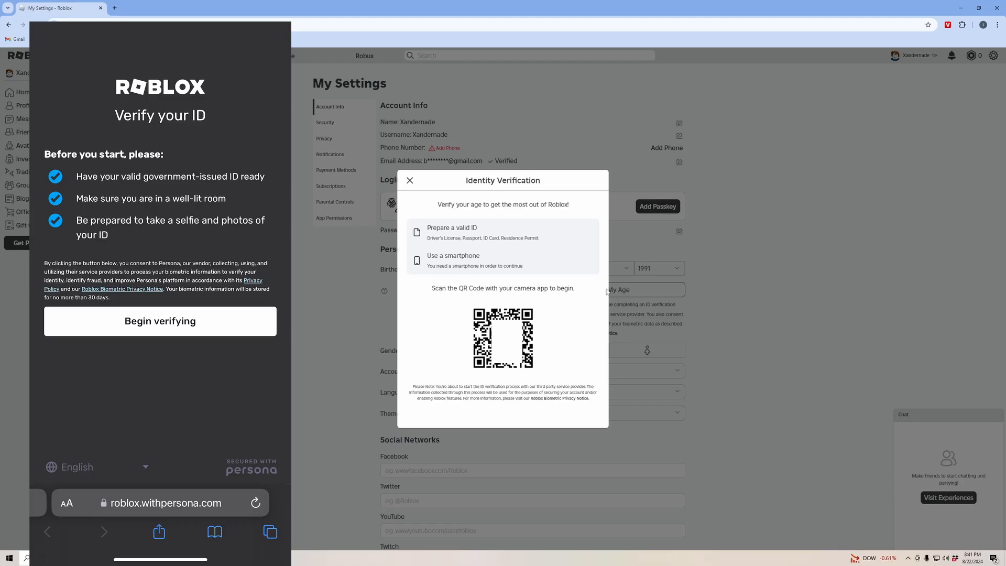
# Step: On the phone, choose a United States driver license and capture its front, allowing camera access
pyautogui.click(160, 320)
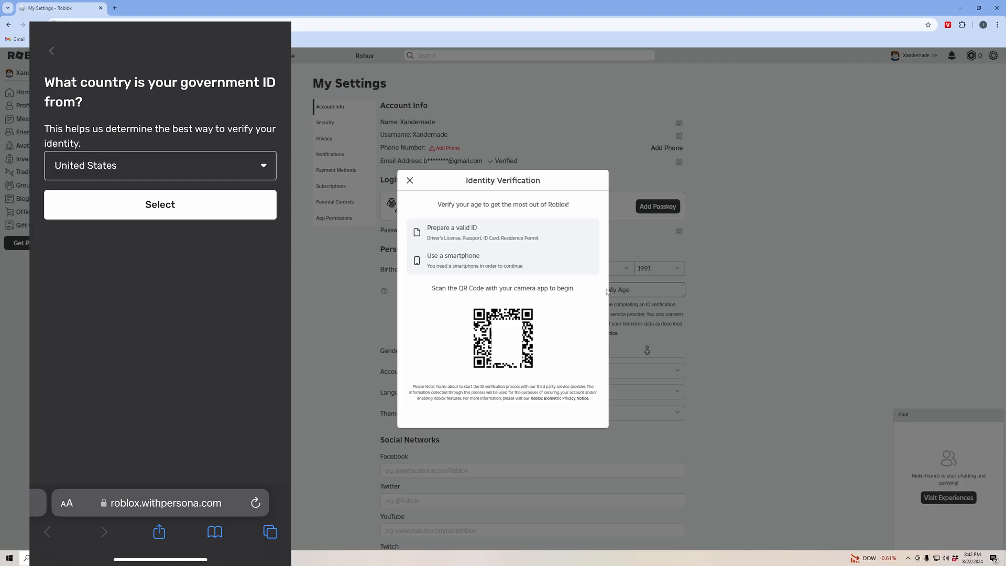
pyautogui.click(160, 203)
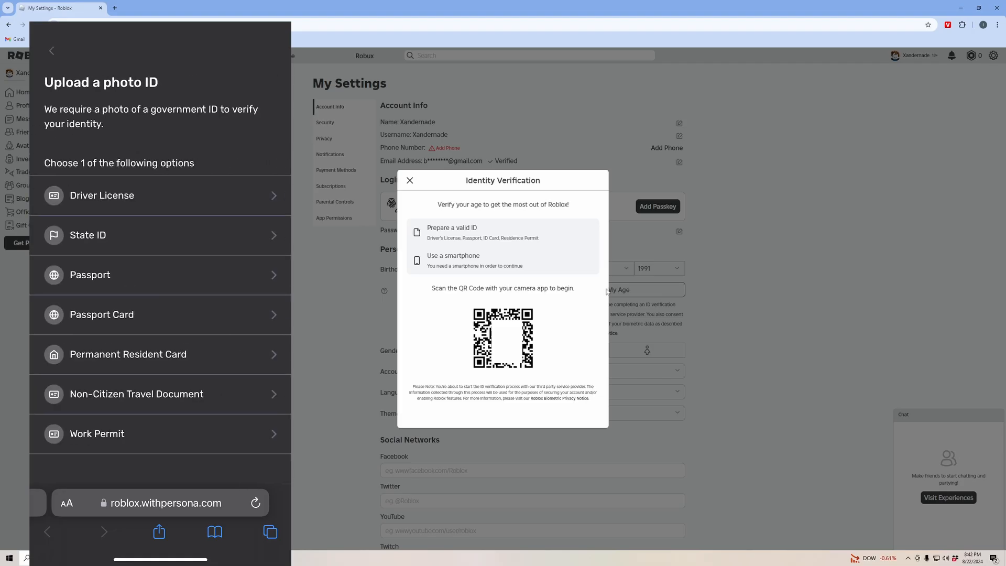
pyautogui.click(161, 195)
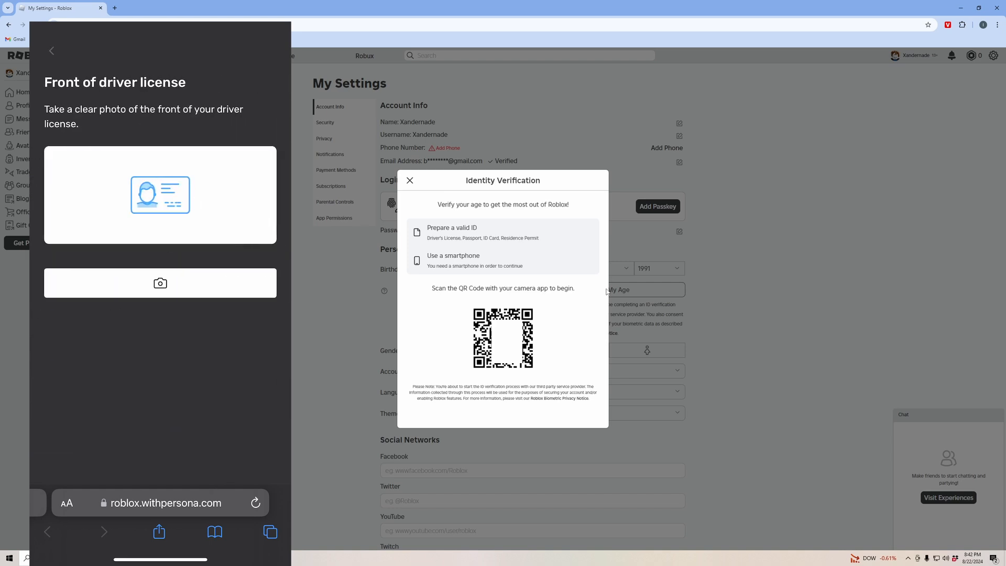
pyautogui.click(160, 283)
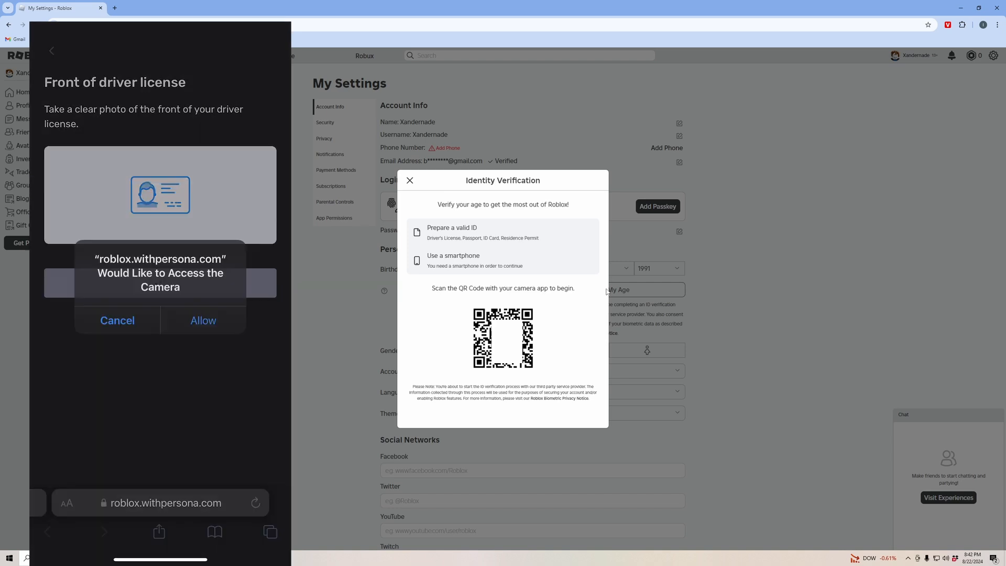
pyautogui.click(202, 320)
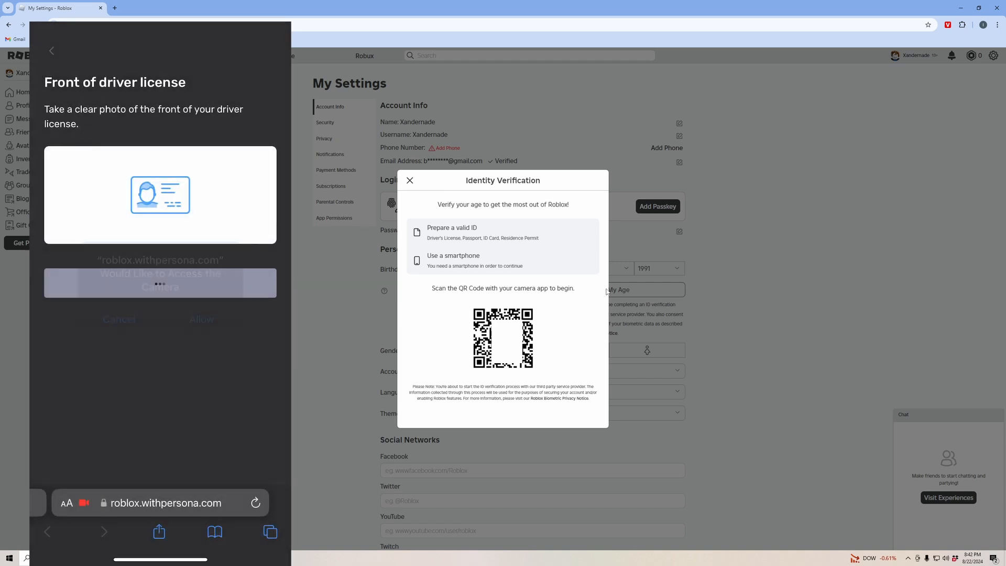
pyautogui.click(200, 319)
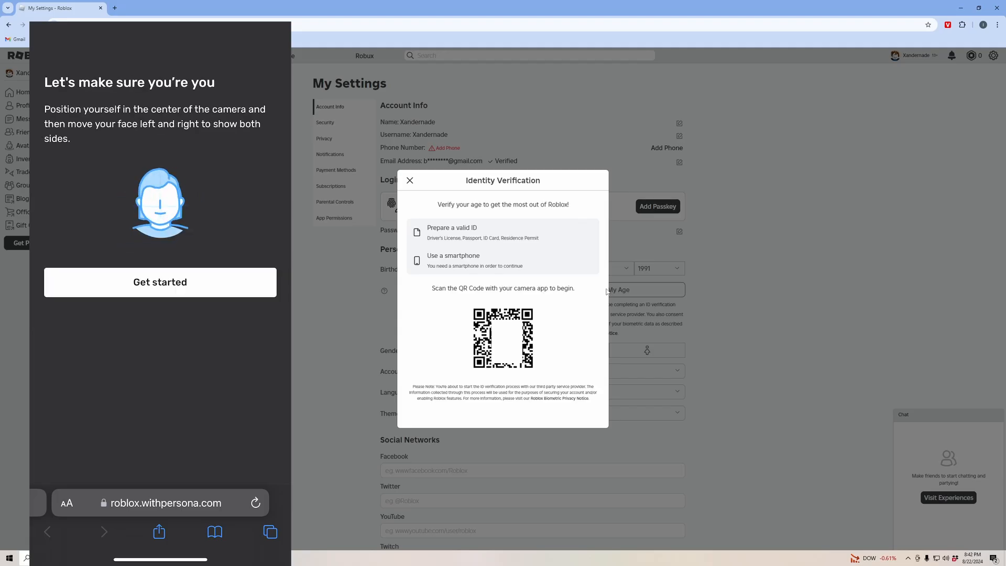
# Step: Take the selfie face scan on the phone to finish ID verification
pyautogui.click(160, 282)
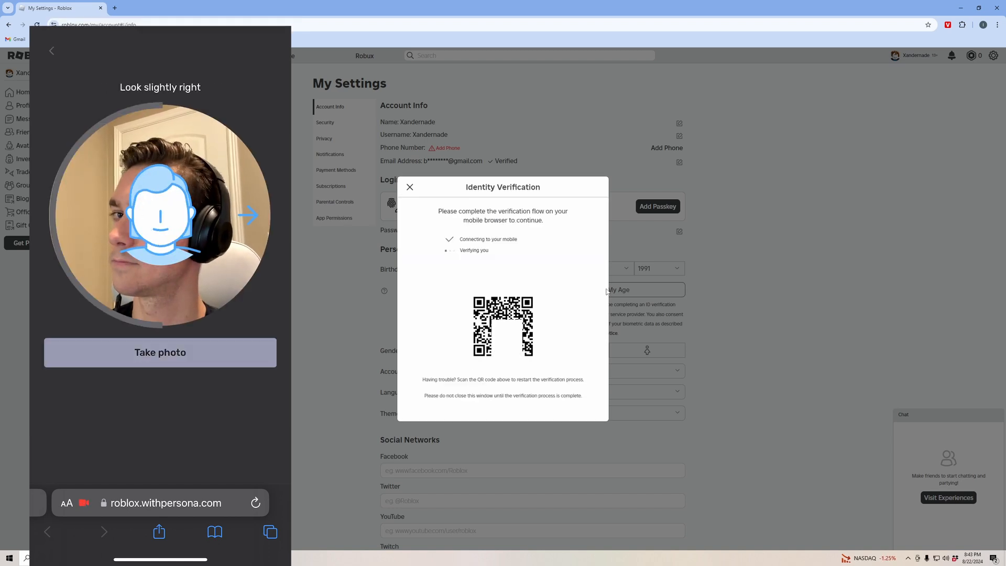
pyautogui.click(160, 352)
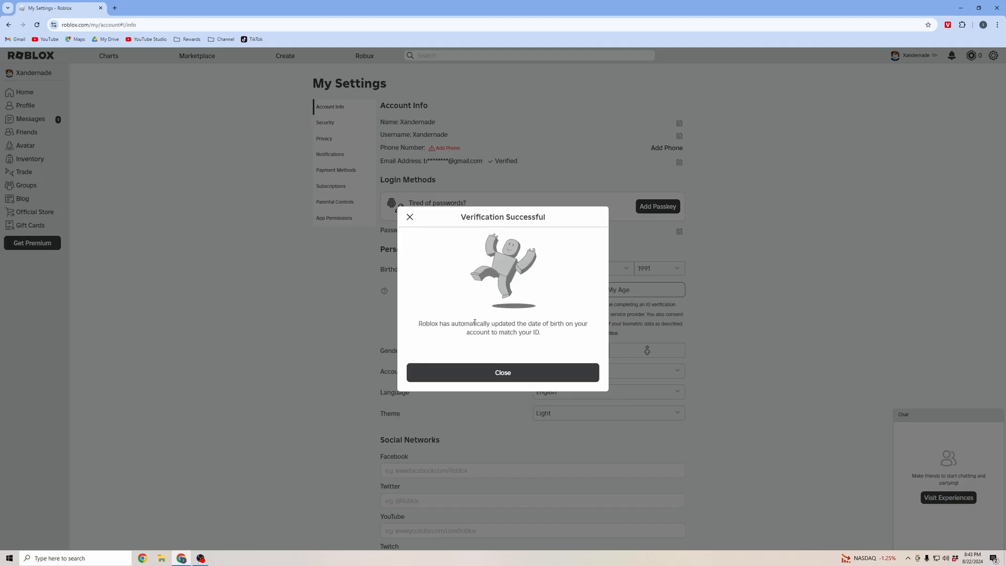
# Step: Close the Verification Successful dialog to reveal the Age Verified birthday
pyautogui.click(502, 372)
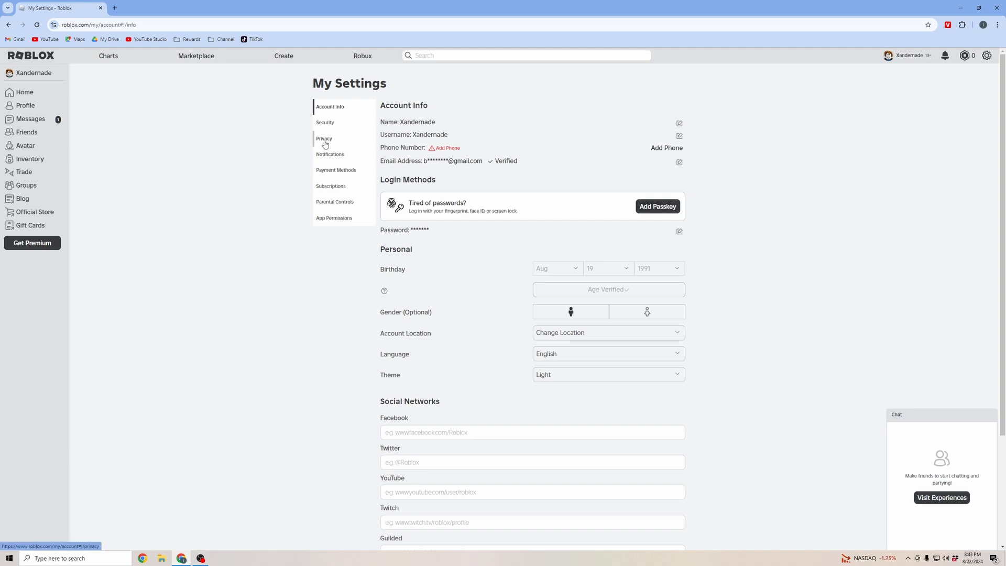
# Step: In Privacy, switch on 'Use microphone to chat with voice' and accept the consent dialog
pyautogui.click(323, 138)
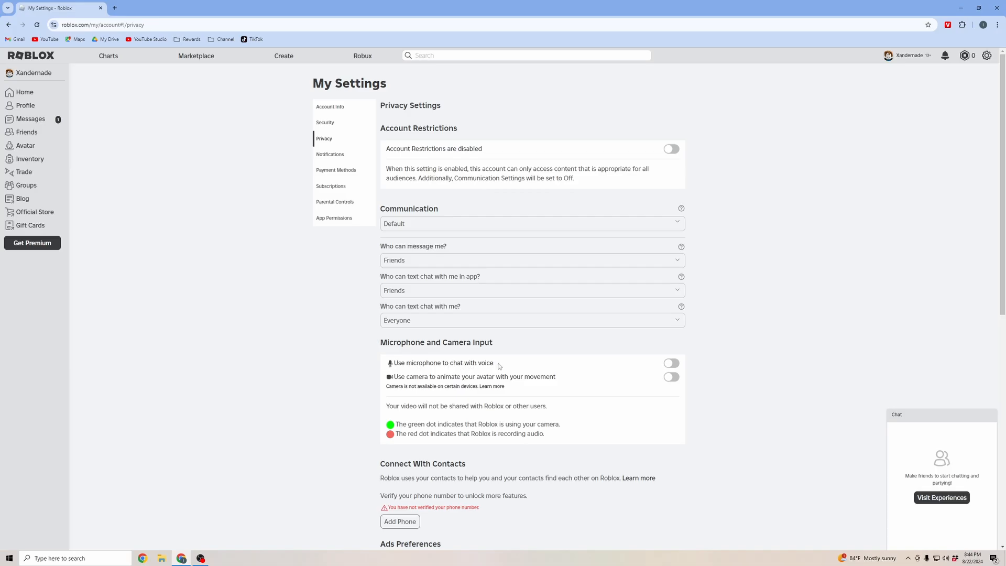
pyautogui.moveTo(673, 363)
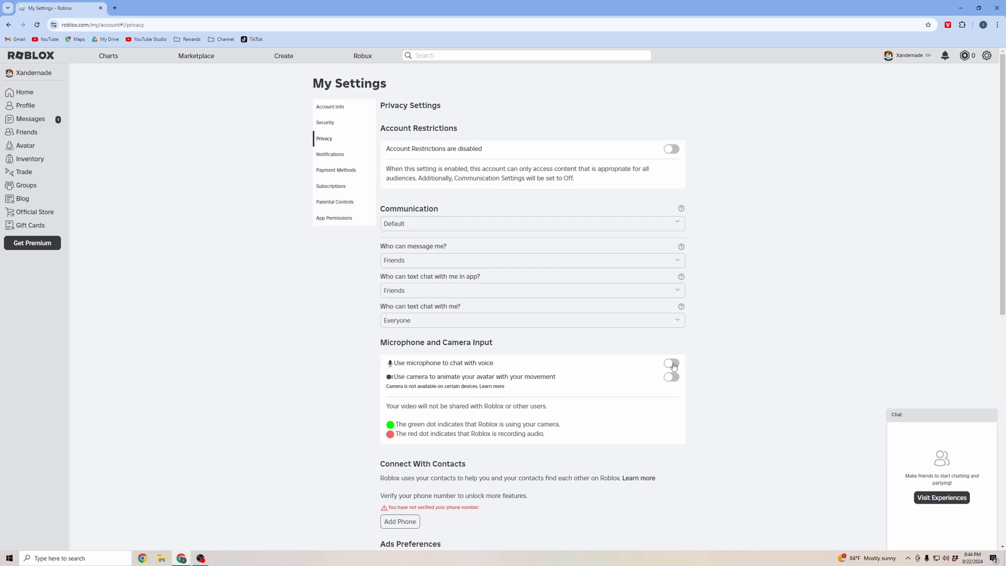
pyautogui.click(671, 363)
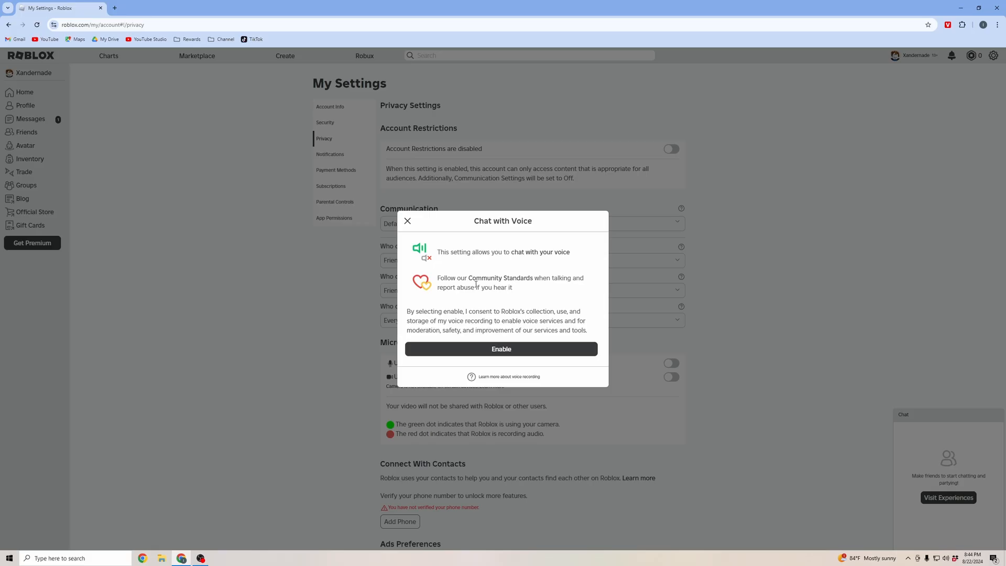
pyautogui.moveTo(499, 278)
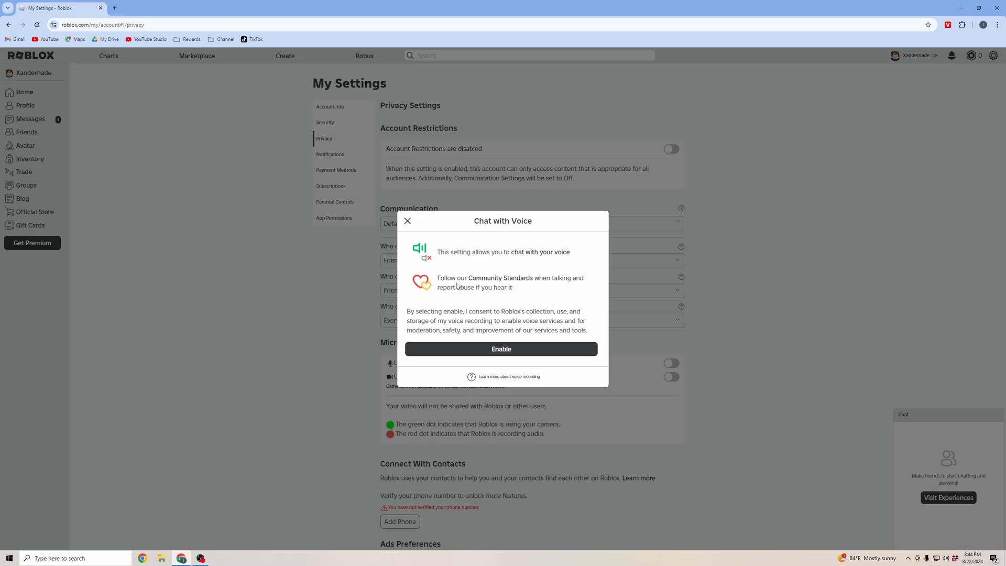
pyautogui.moveTo(482, 349)
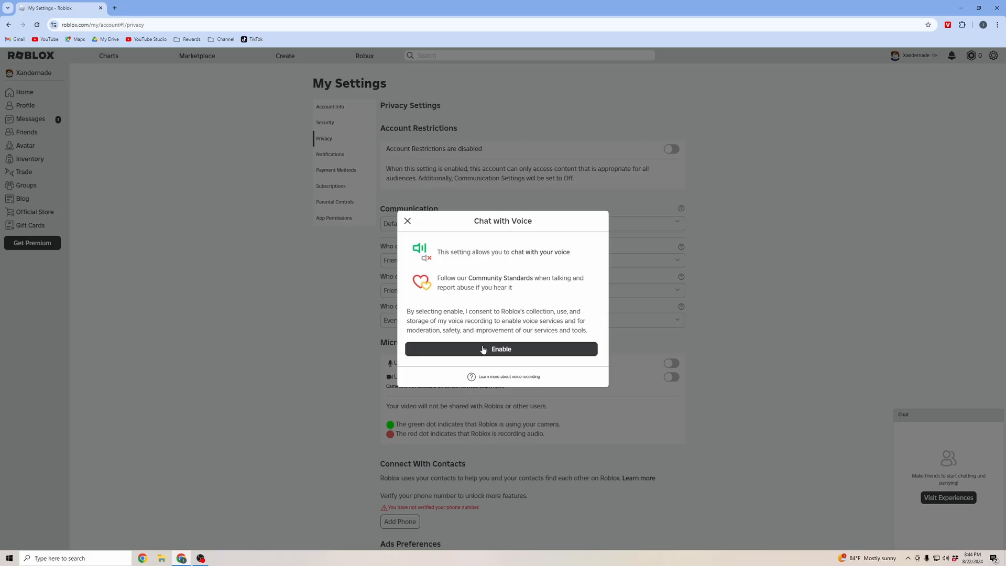
pyautogui.click(501, 348)
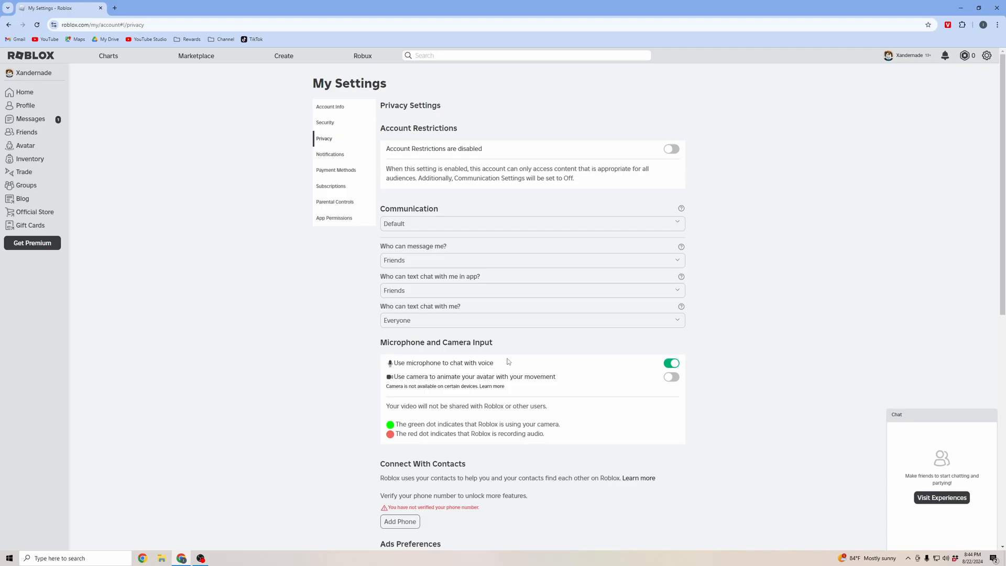
pyautogui.moveTo(164, 94)
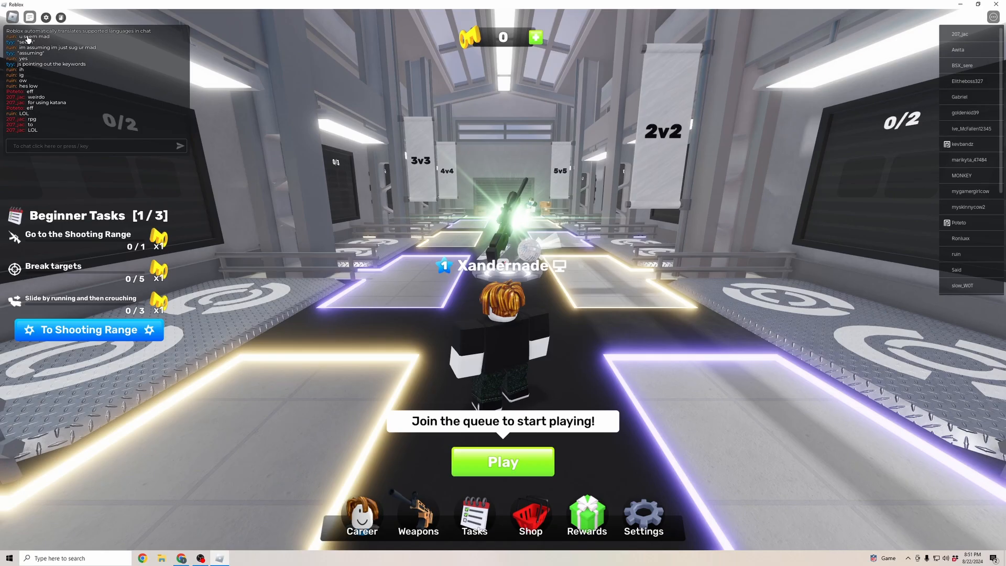
# Step: Close the chat window in the game lobby
pyautogui.click(29, 17)
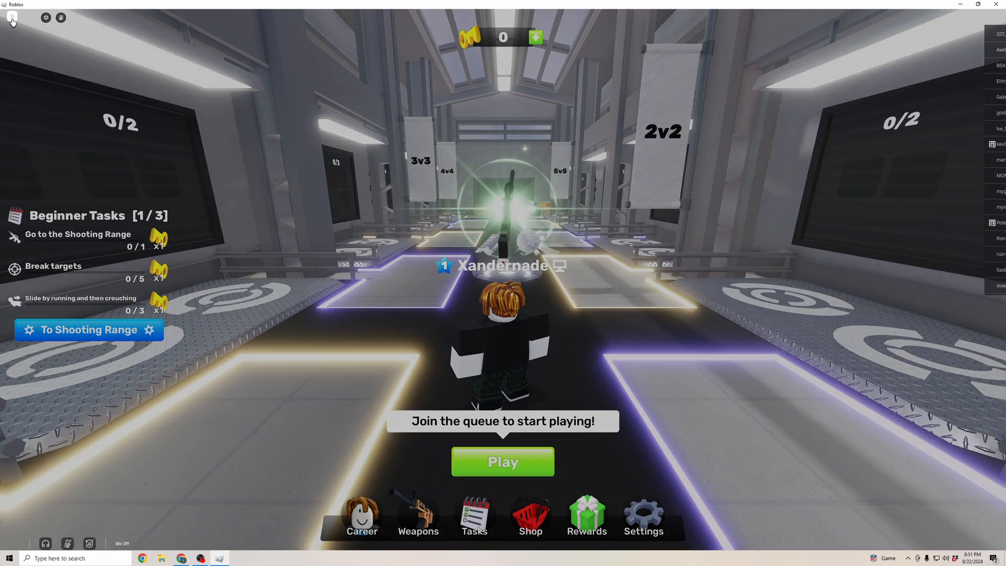
# Step: Set the in-game Input Device to Yeti Stereo Microphone and resume the game
pyautogui.click(12, 17)
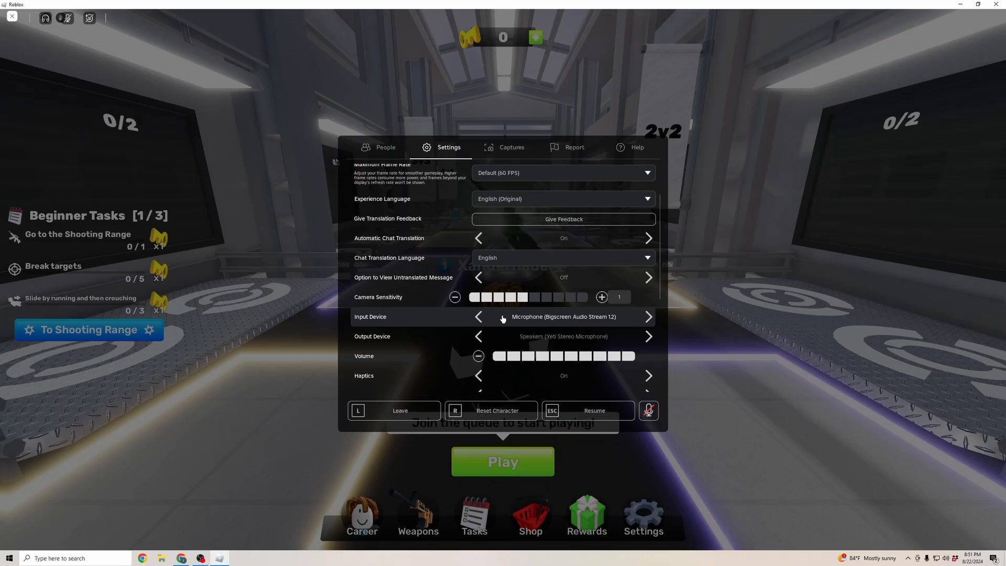
pyautogui.moveTo(480, 320)
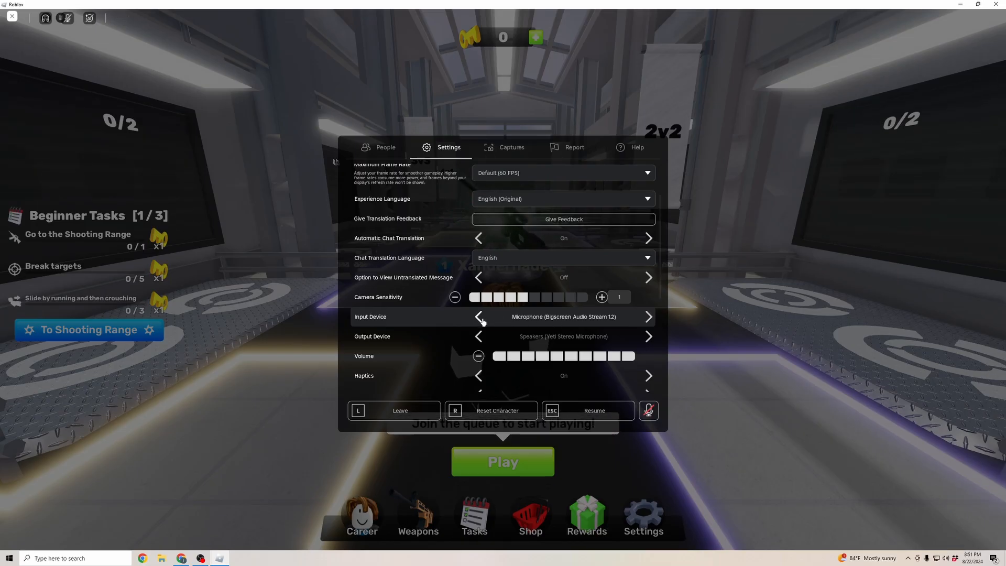
pyautogui.click(478, 317)
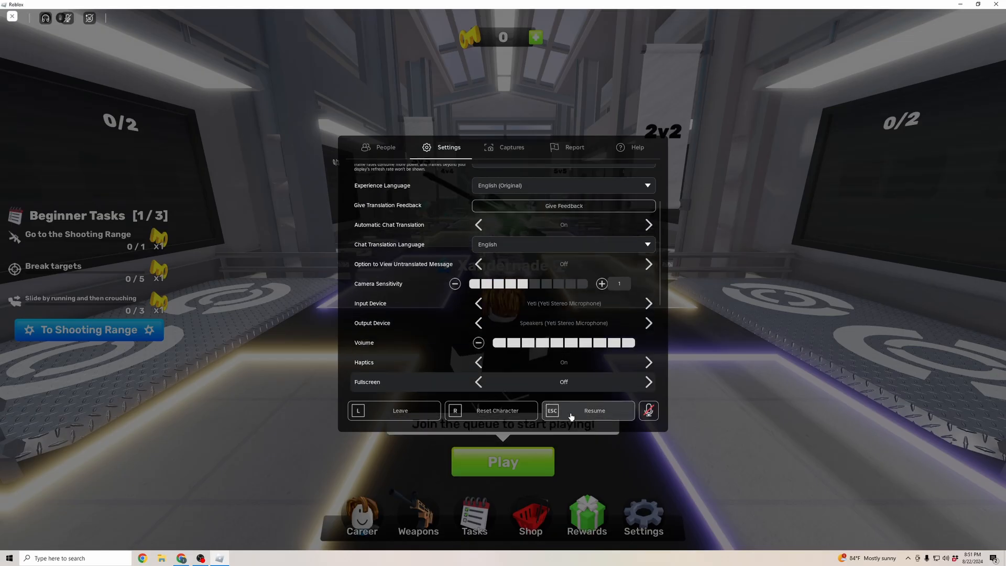
pyautogui.click(593, 409)
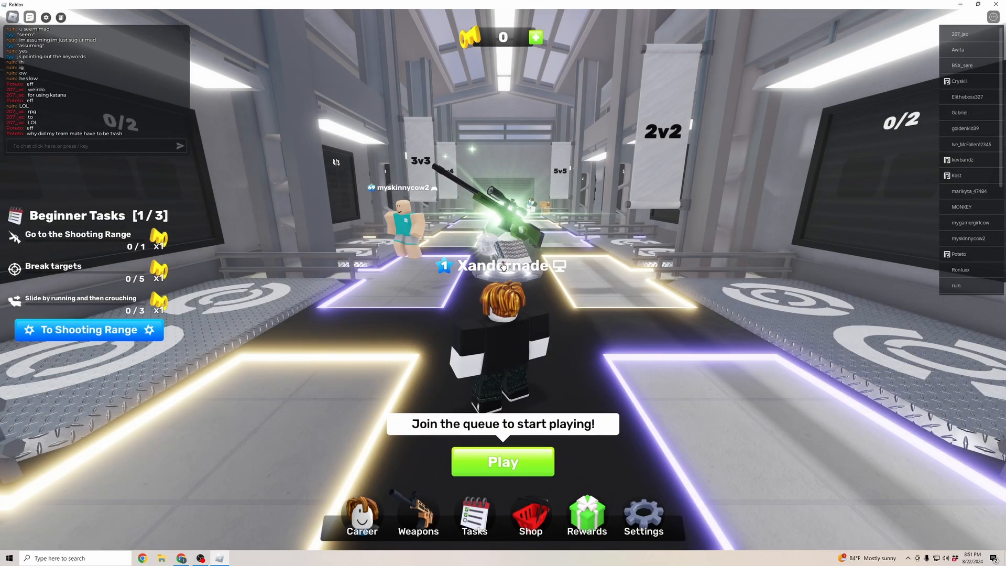